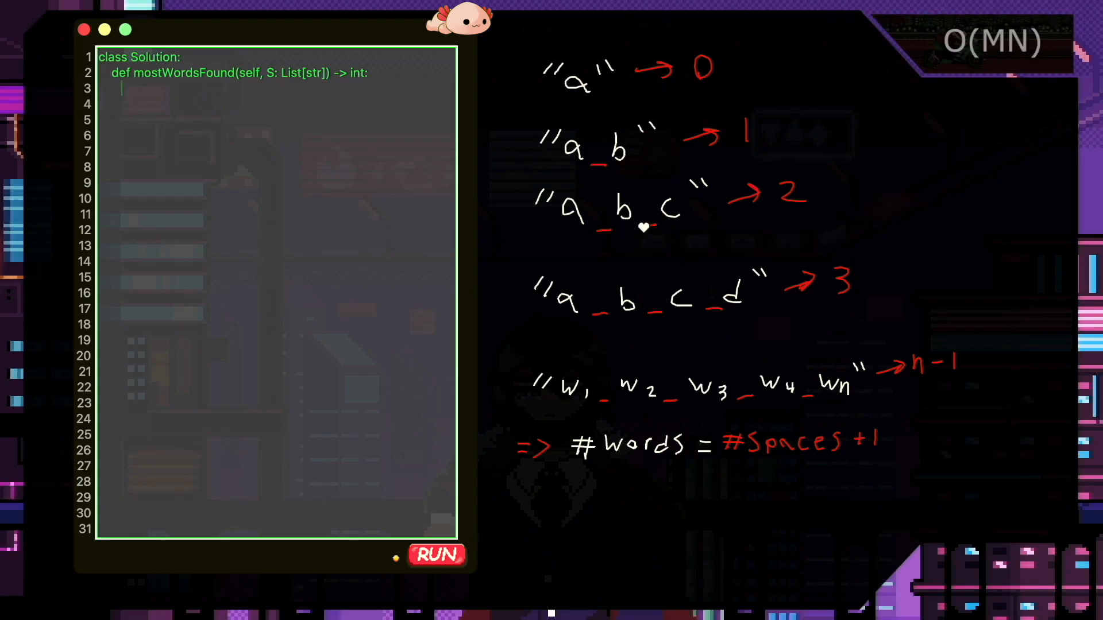
mouse_move(624, 107)
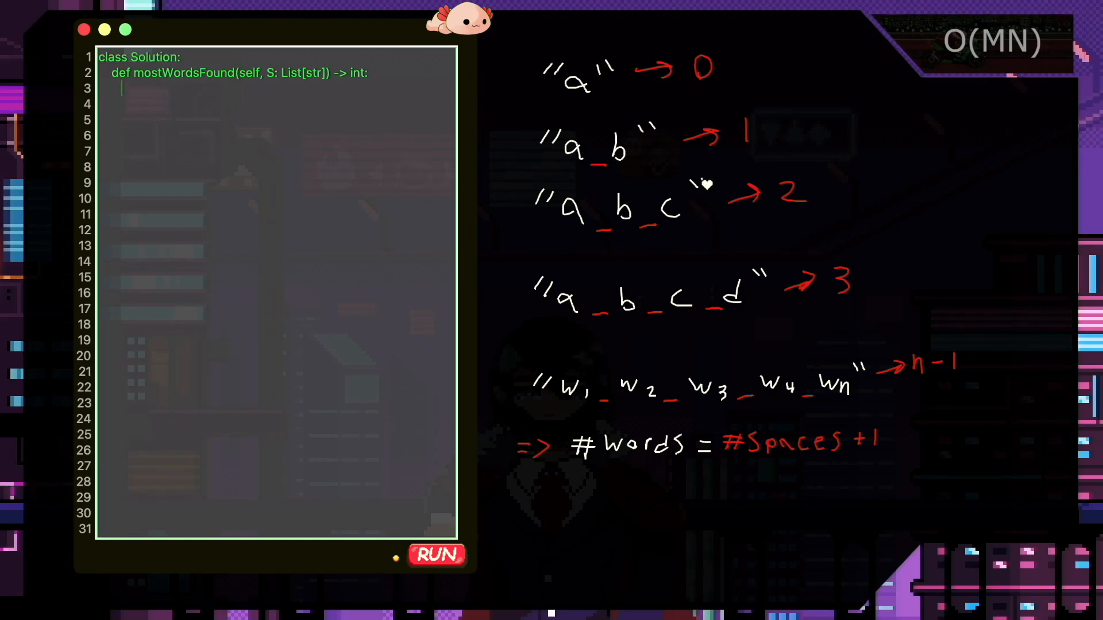
mouse_move(631, 391)
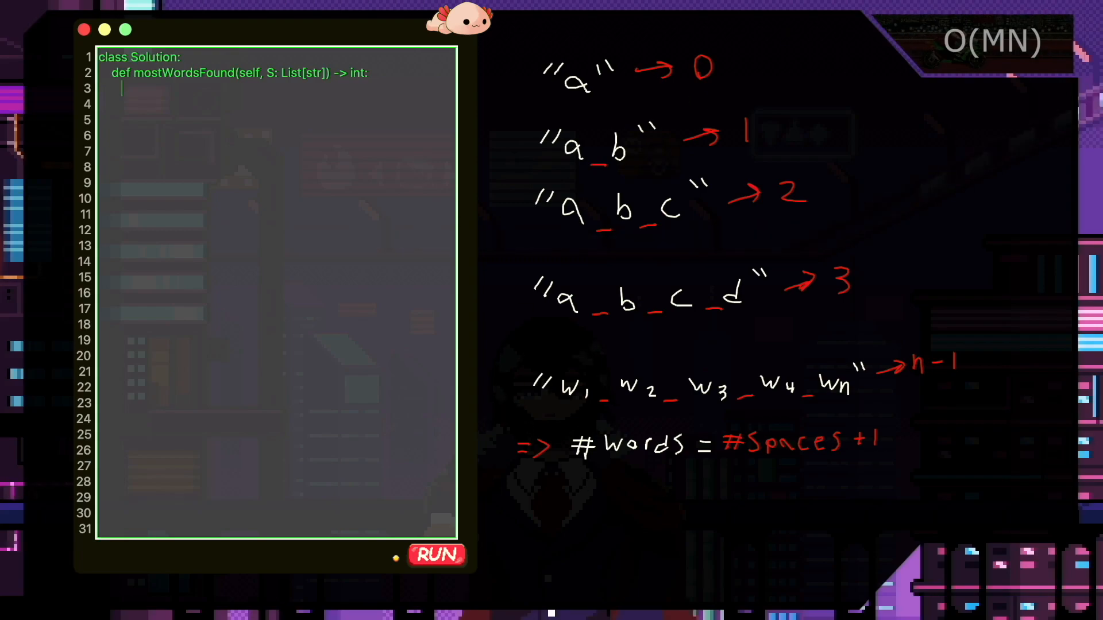
type("return max(")
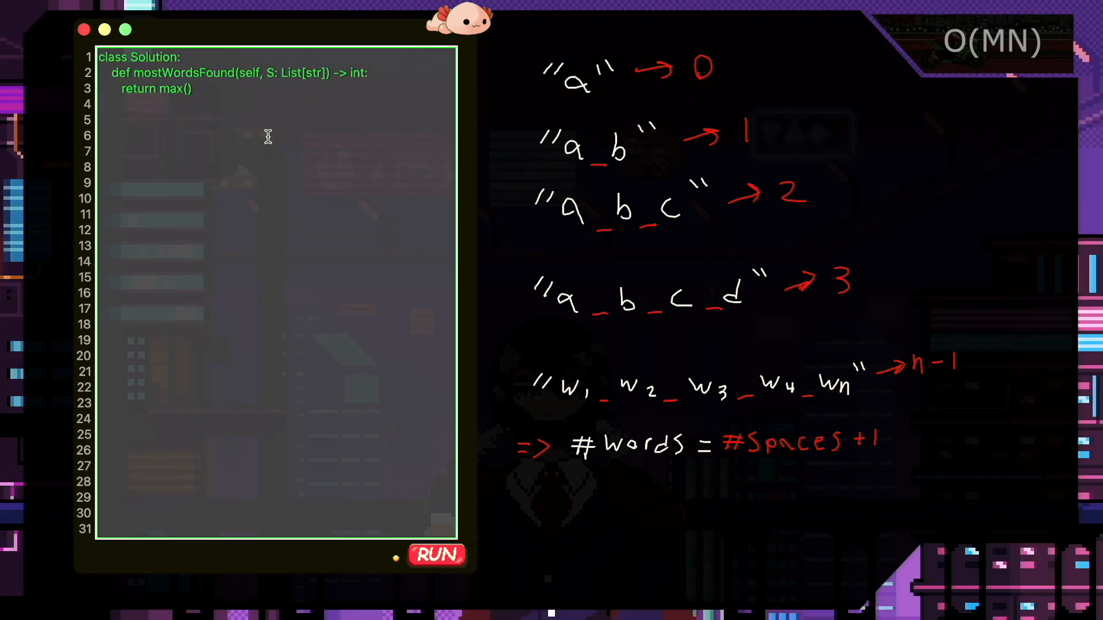
type("s.coun")
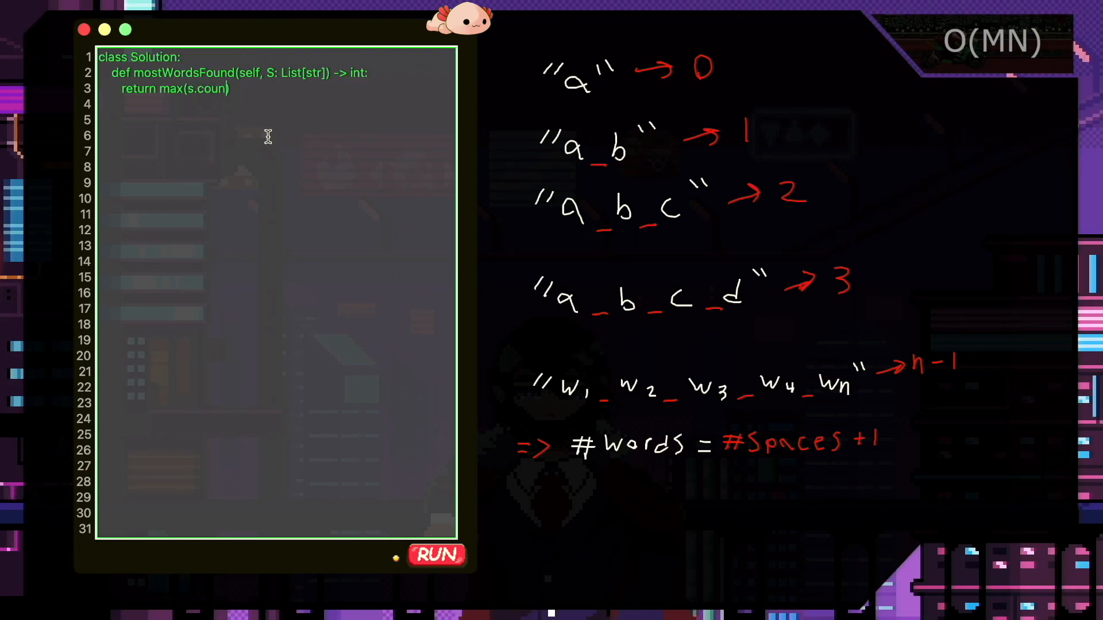
type("(' '")
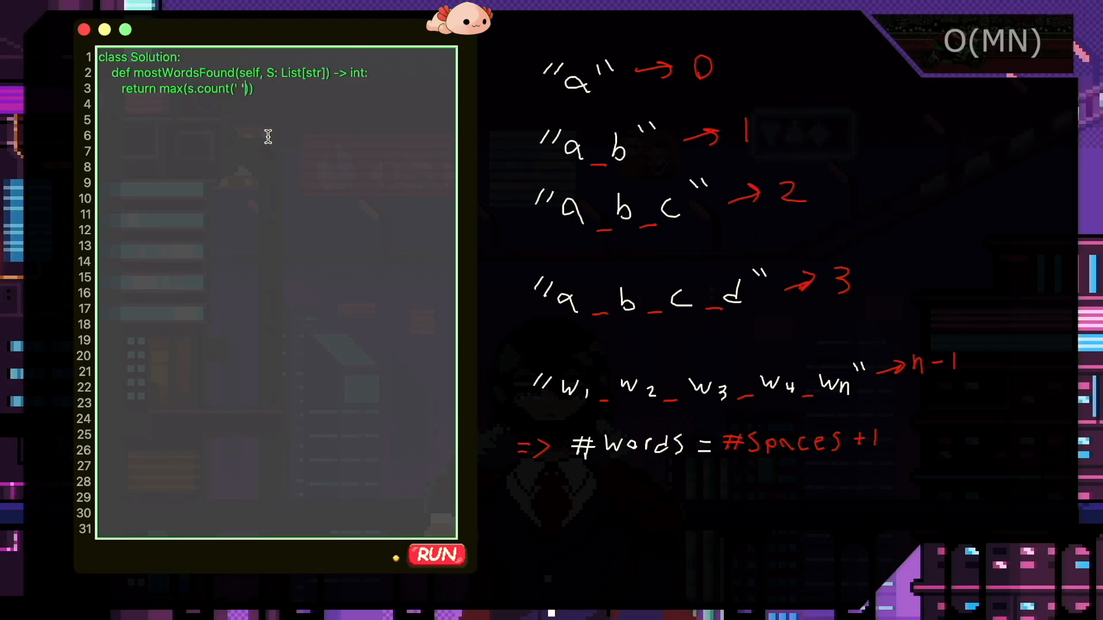
type("+ 1")
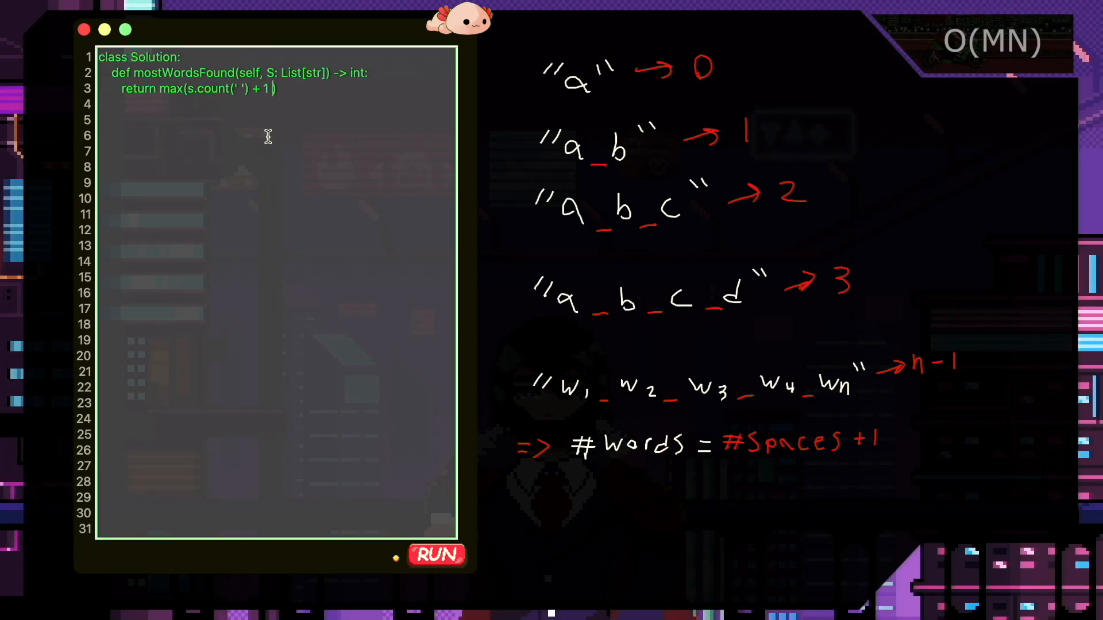
type("for")
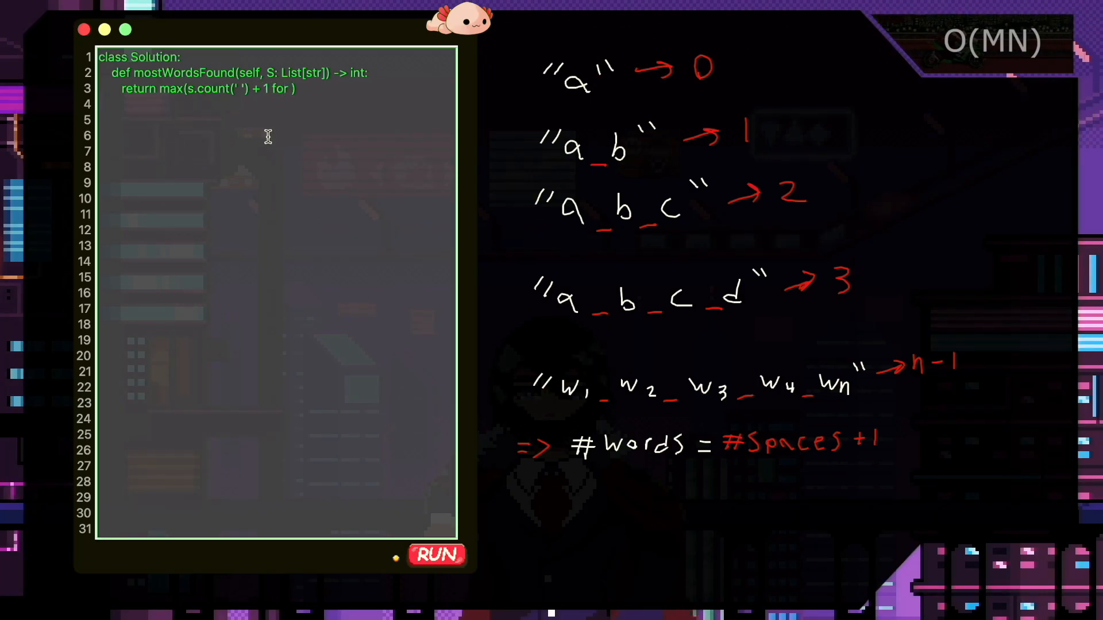